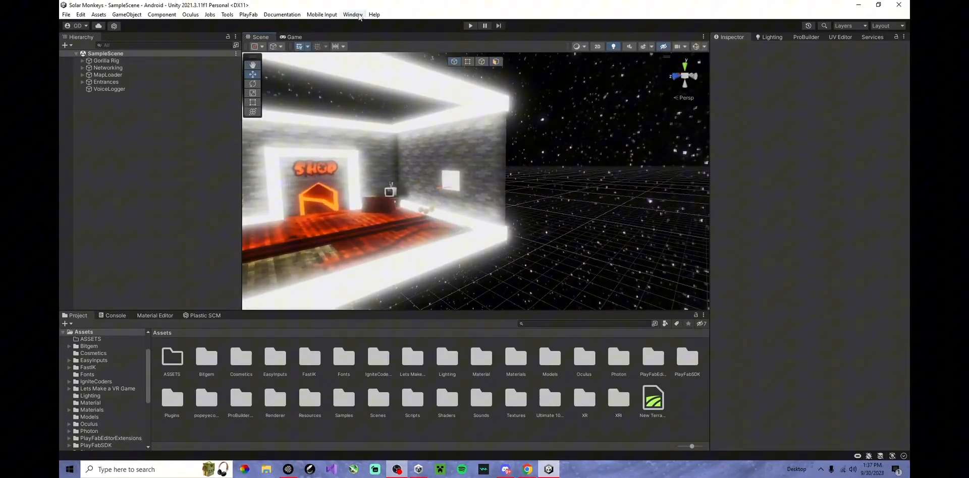
- Search Unity Registry packages for Universal RP, which shows version 12.1.7 as installed
{"action": "left_click", "coordinate": [352, 14]}
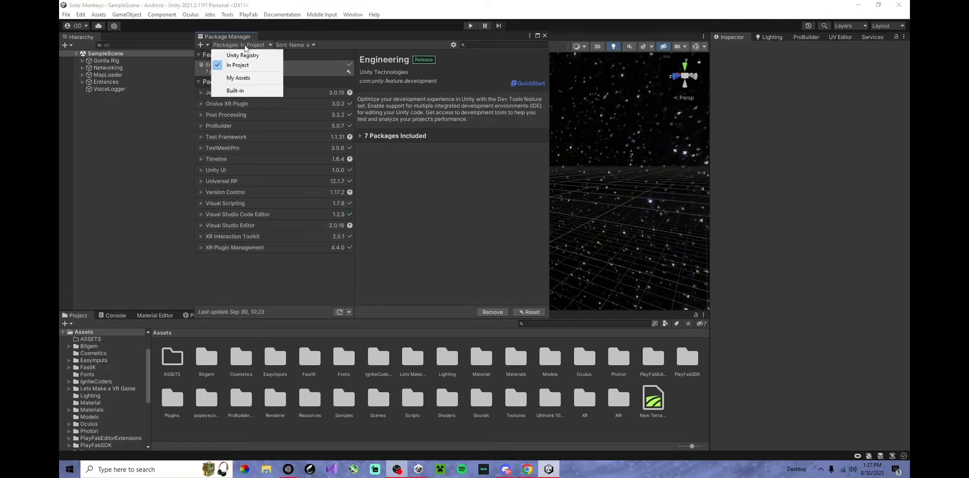
{"action": "mouse_move", "coordinate": [242, 55]}
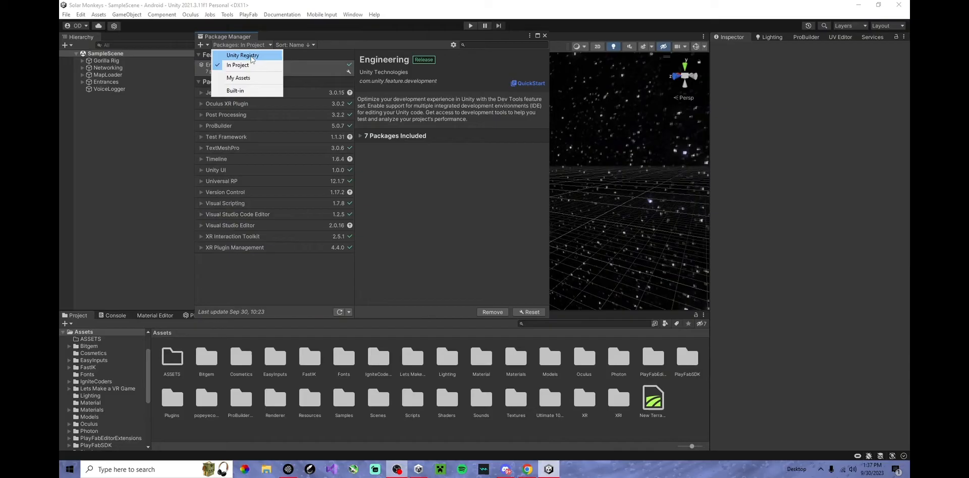
{"action": "left_click", "coordinate": [242, 56]}
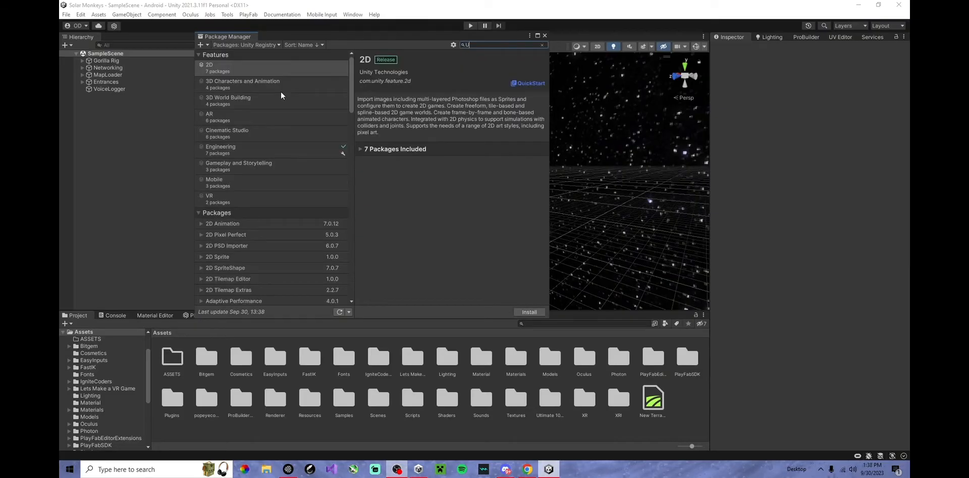
{"action": "type", "text": "niv"}
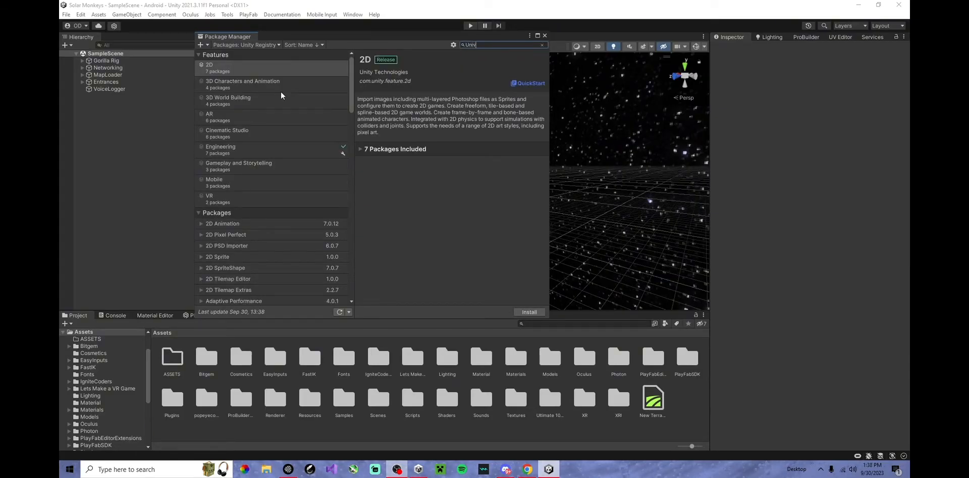
{"action": "type", "text": "UniversalRP"}
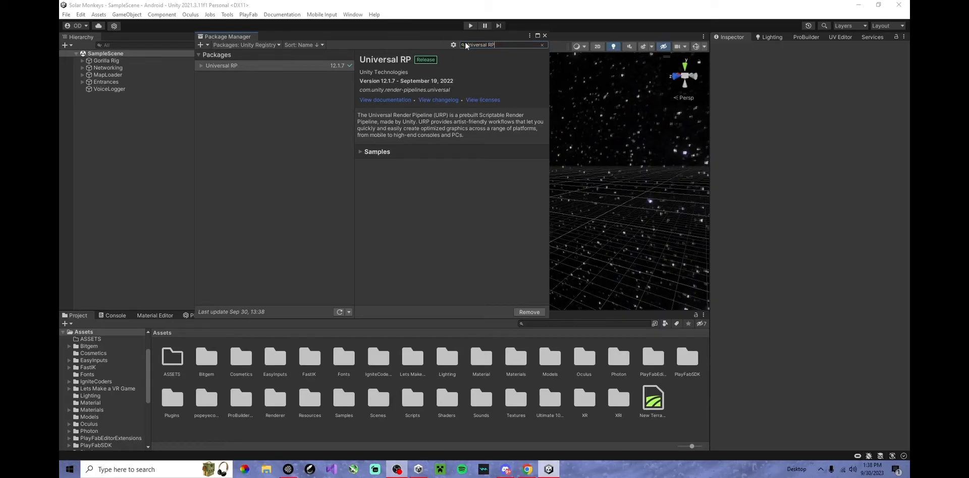
{"action": "mouse_move", "coordinate": [302, 80]}
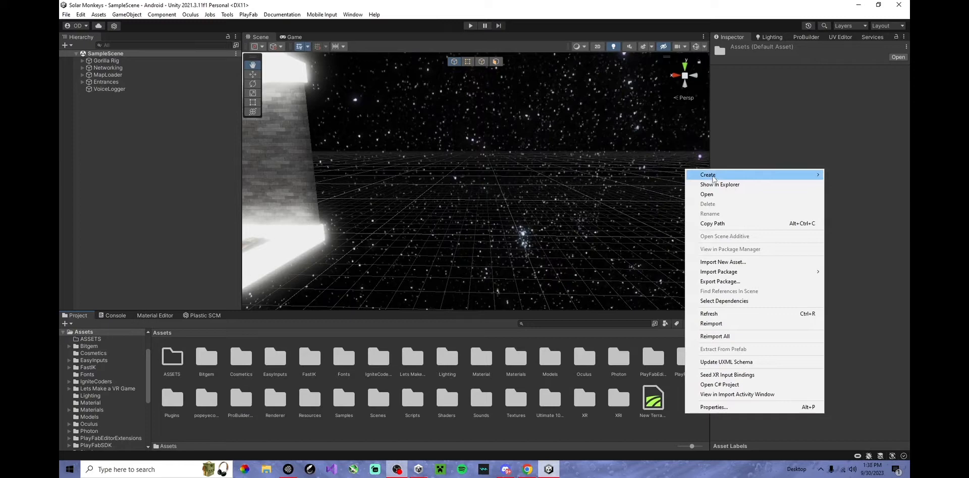
- Create a new folder named URP in the project's Assets
{"action": "left_click", "coordinate": [708, 175]}
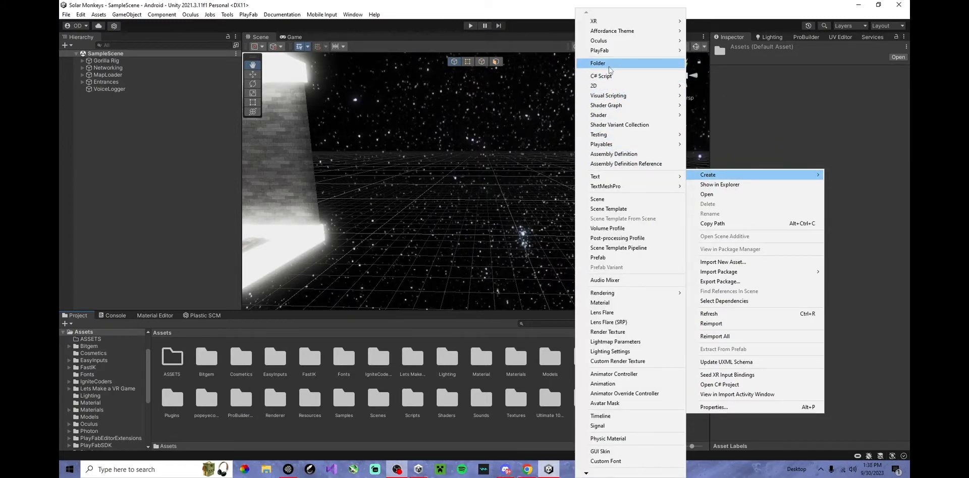
{"action": "left_click", "coordinate": [597, 62]}
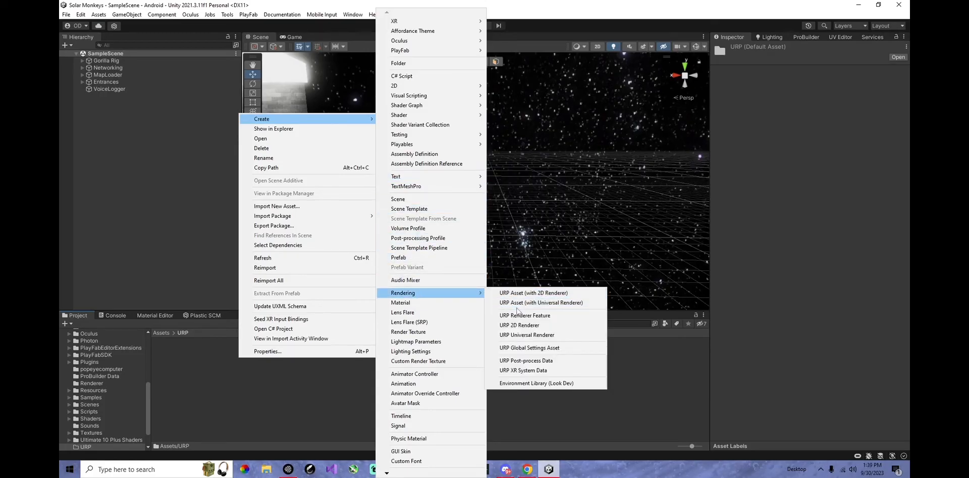
{"action": "mouse_move", "coordinate": [540, 303]}
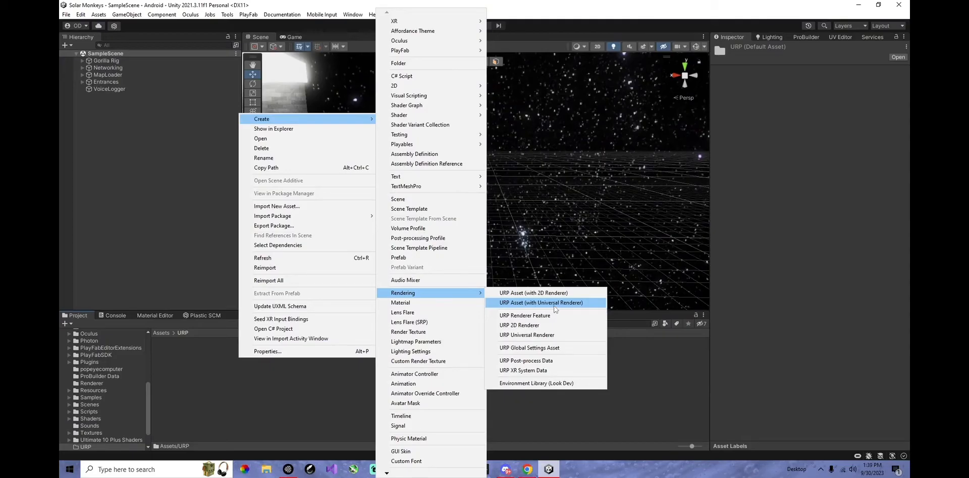
{"action": "mouse_move", "coordinate": [531, 308]}
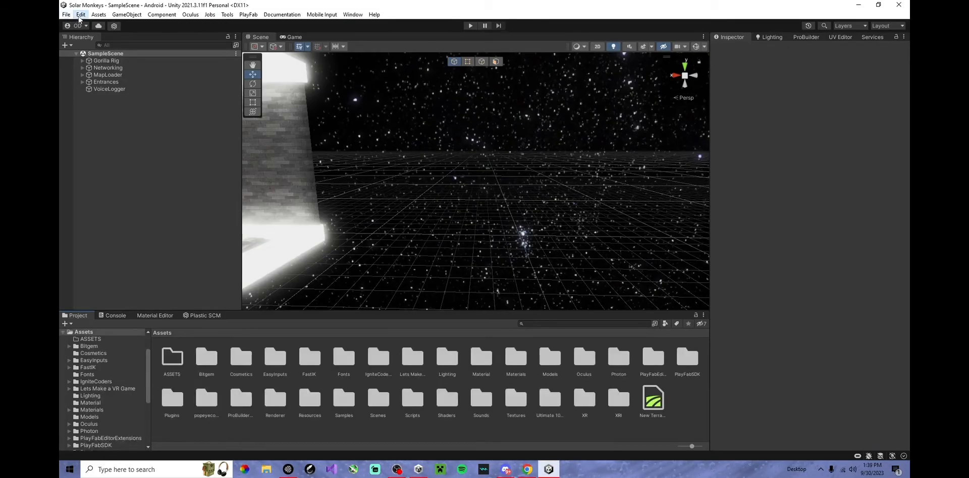
- Set URP_Renderer as the Graphics render pipeline asset in Project Settings, then view Quality settings
{"action": "left_click", "coordinate": [80, 14]}
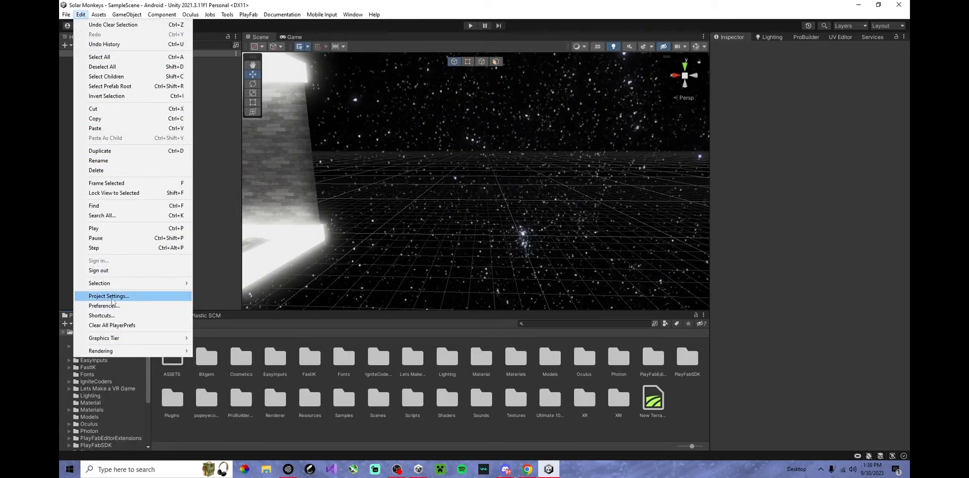
{"action": "left_click", "coordinate": [108, 296]}
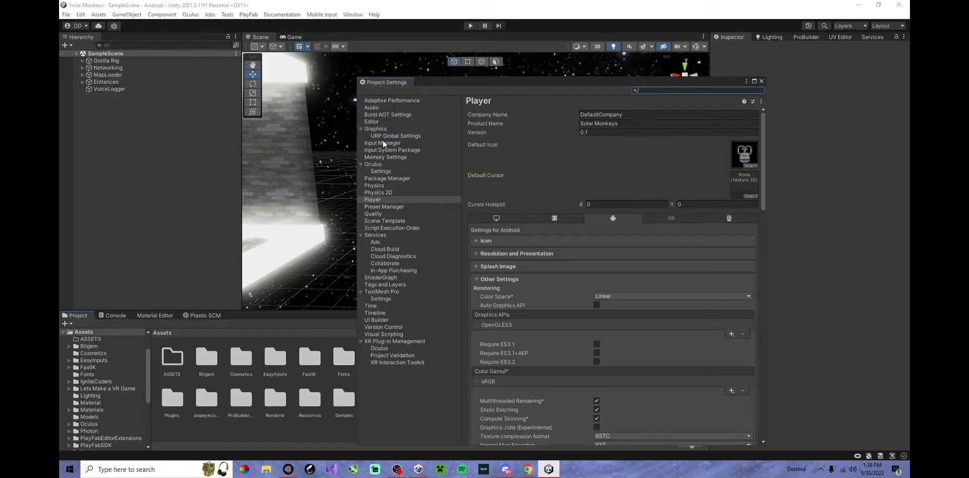
{"action": "left_click", "coordinate": [375, 129]}
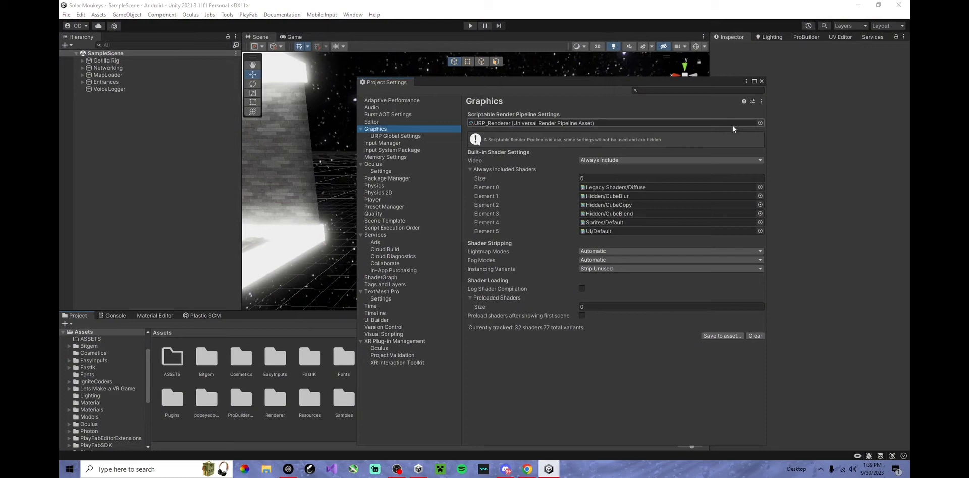
{"action": "left_click", "coordinate": [761, 123]}
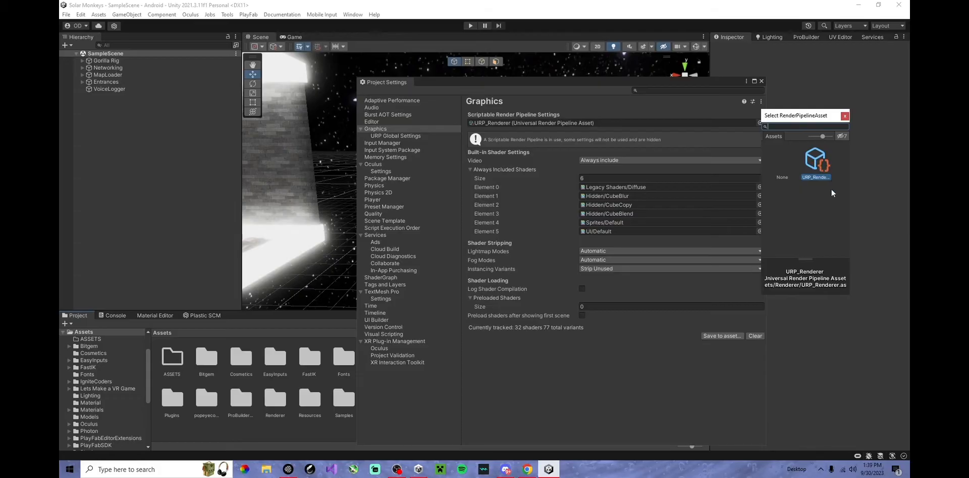
{"action": "left_click", "coordinate": [373, 214]}
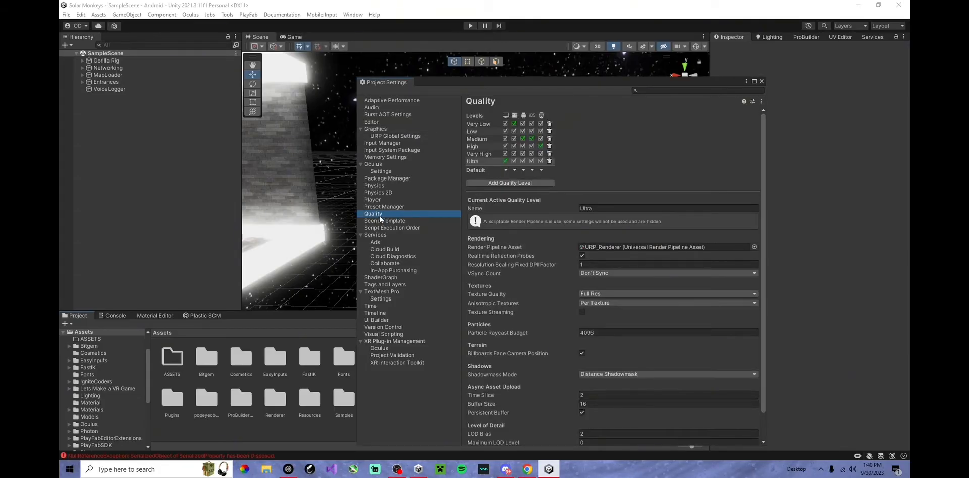
{"action": "mouse_move", "coordinate": [527, 157]}
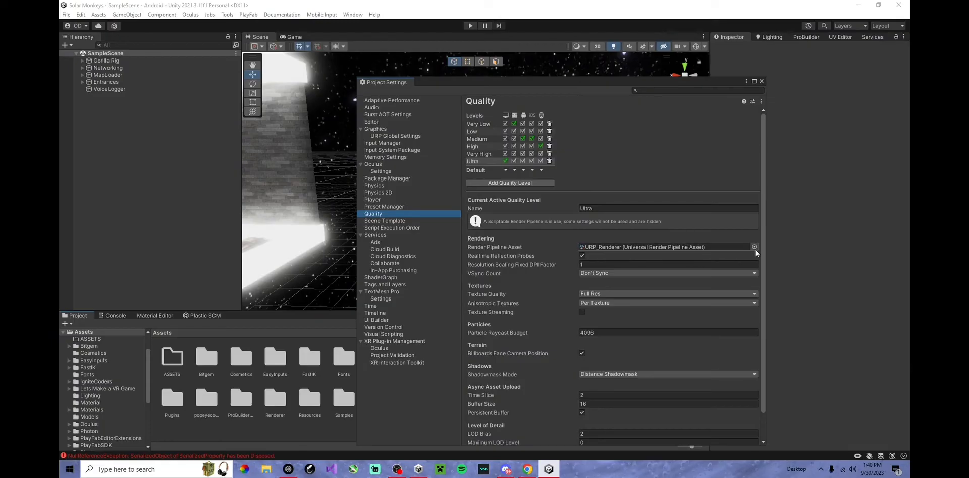
{"action": "left_click", "coordinate": [753, 246]}
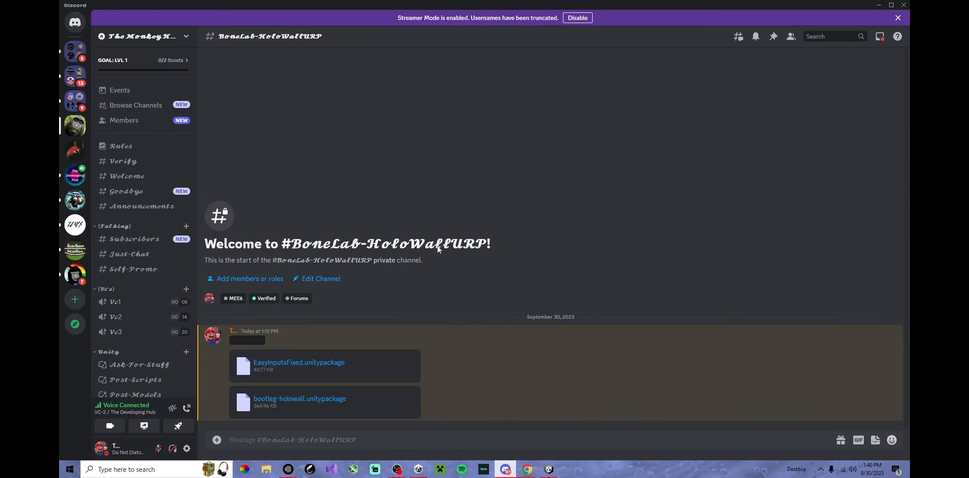
{"action": "mouse_move", "coordinate": [298, 390]}
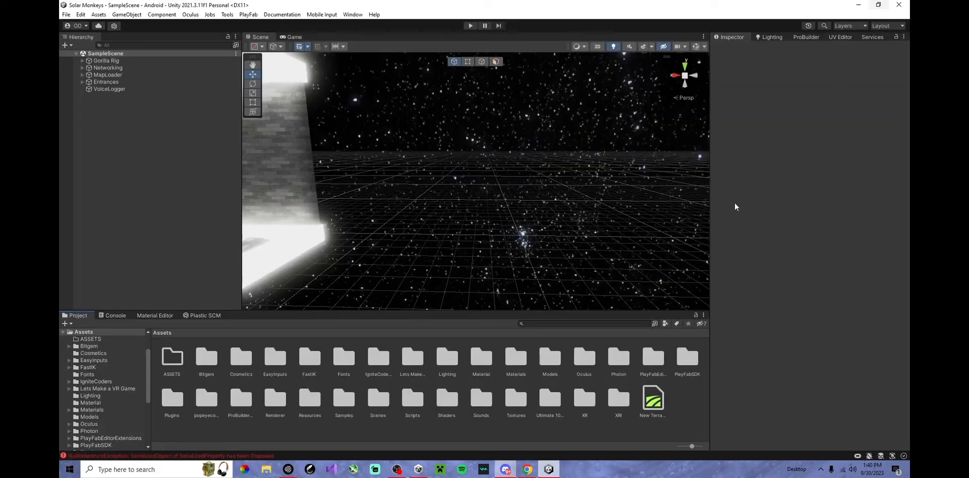
{"action": "mouse_move", "coordinate": [333, 441]}
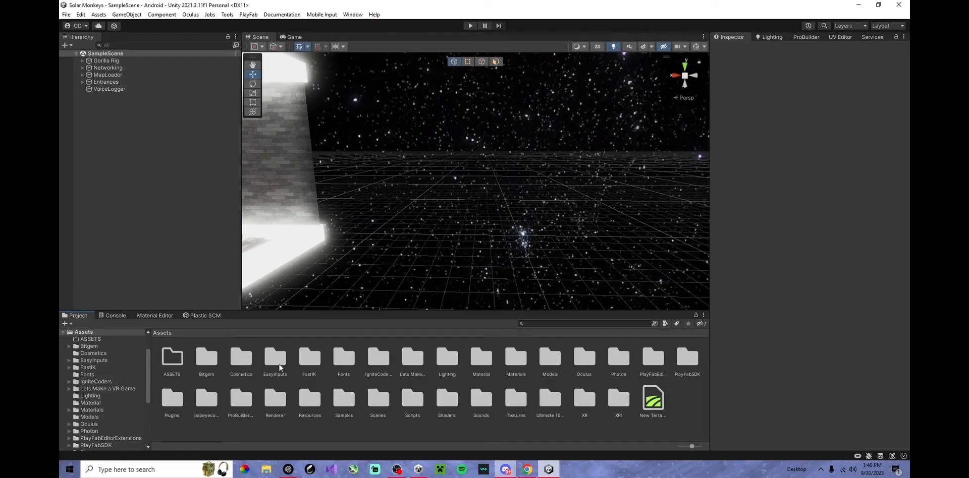
{"action": "mouse_move", "coordinate": [209, 366]}
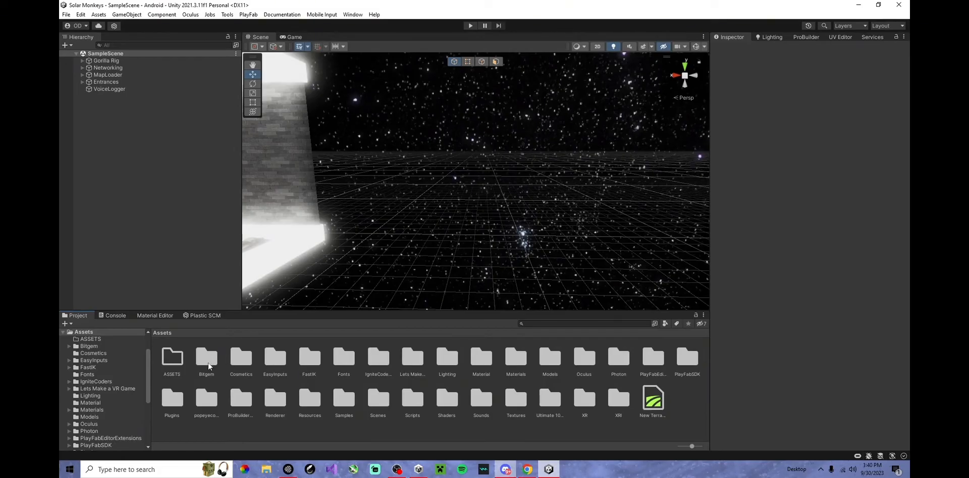
{"action": "mouse_move", "coordinate": [424, 412]}
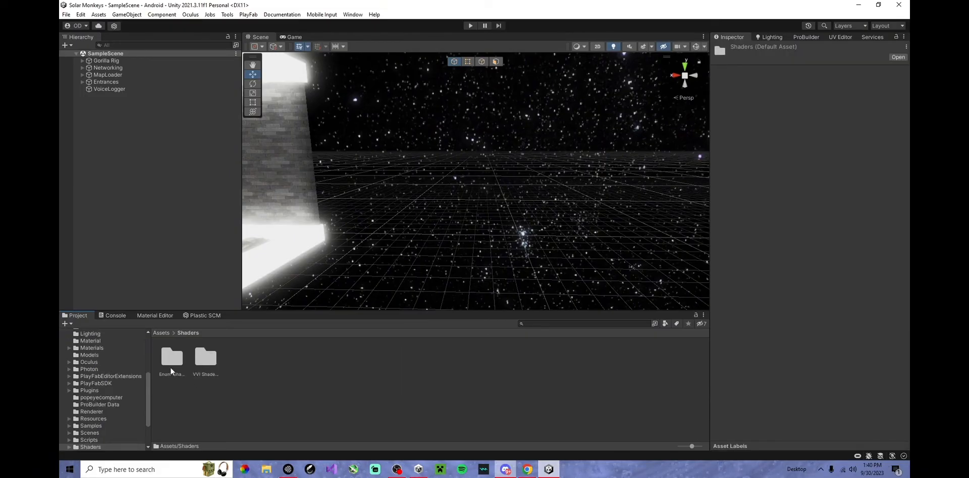
- Open Enum-Shader-Pack > Holowall and inspect the Galaxy and Sky materials
{"action": "double_click", "coordinate": [171, 358]}
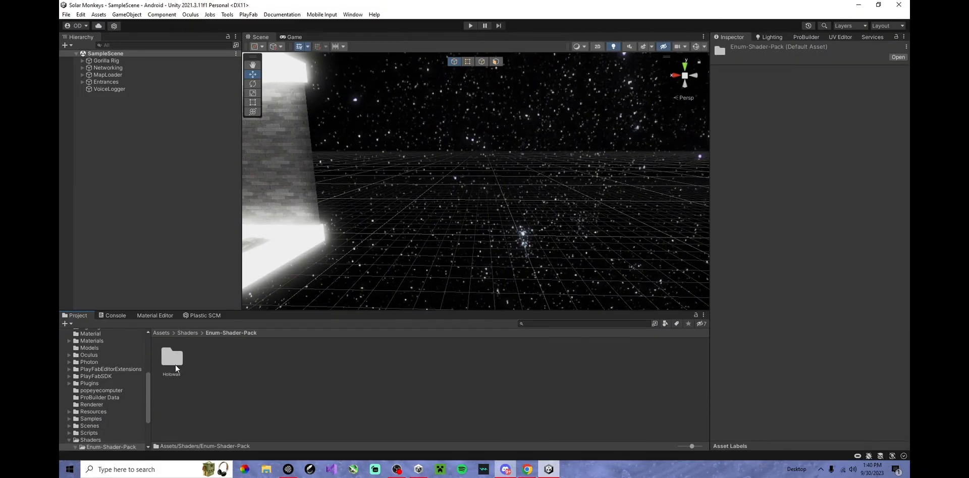
{"action": "double_click", "coordinate": [171, 358]}
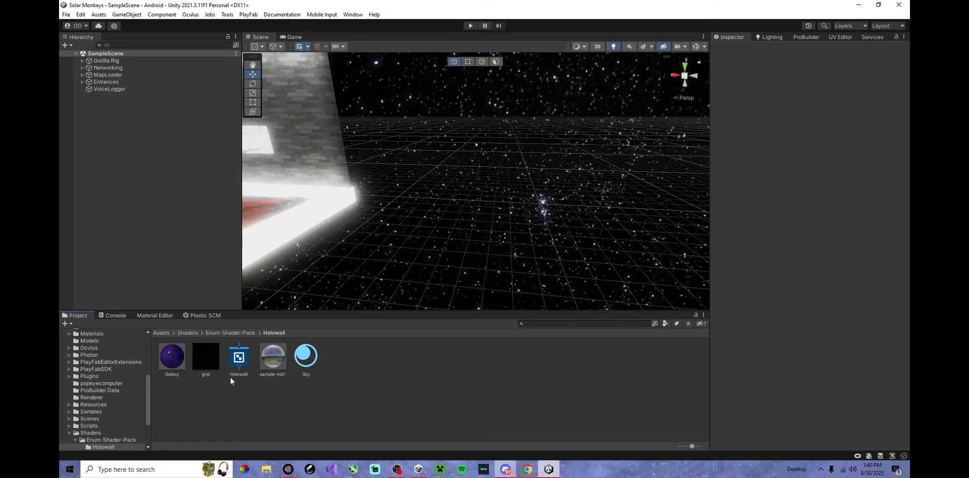
{"action": "left_click", "coordinate": [306, 357]}
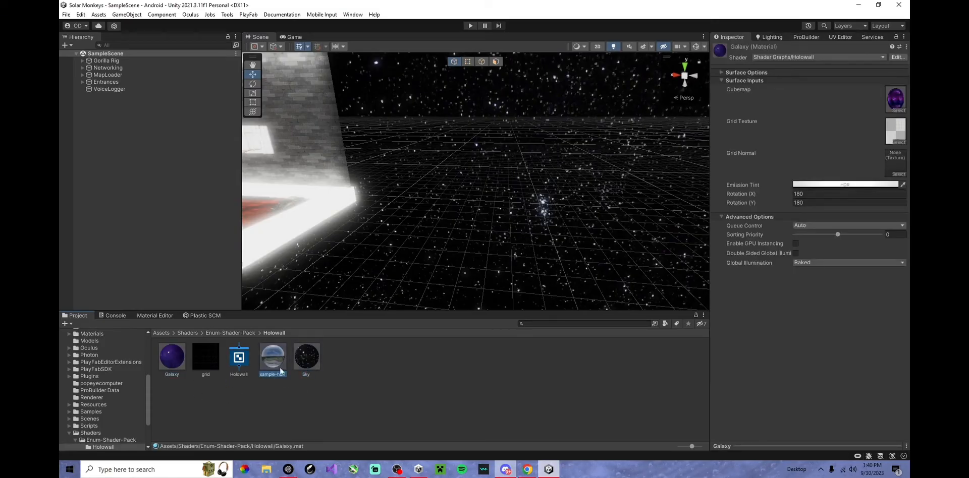
{"action": "left_click", "coordinate": [306, 356]}
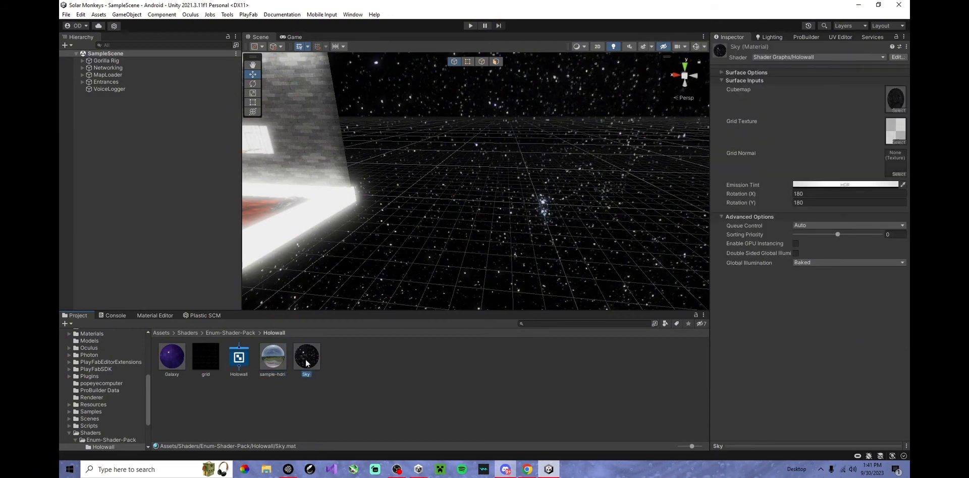